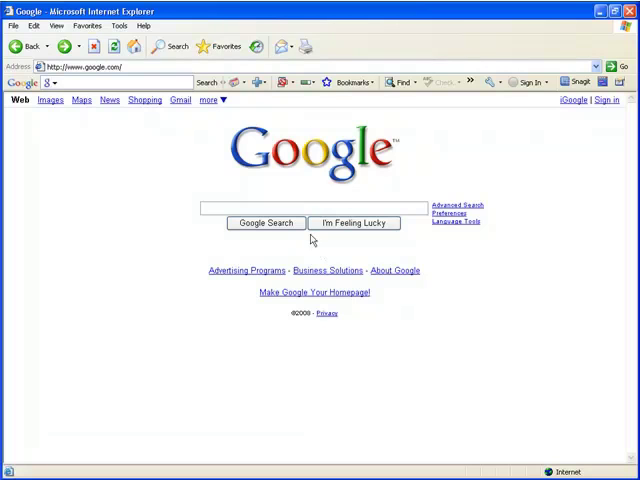
- Run a Google search for 'insurance' and scroll down through the results
text(insu)
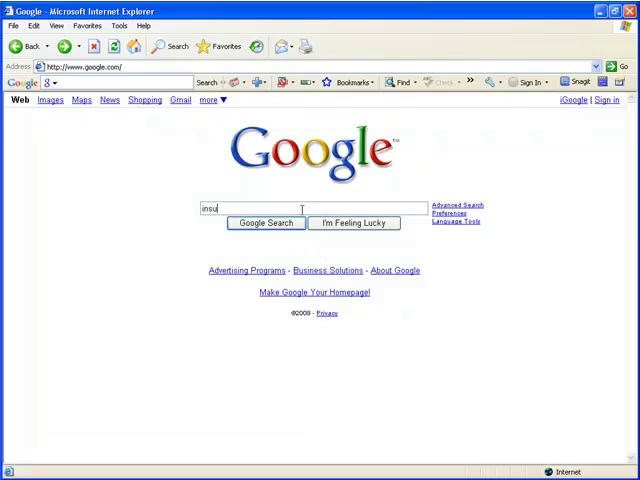
text(rance)
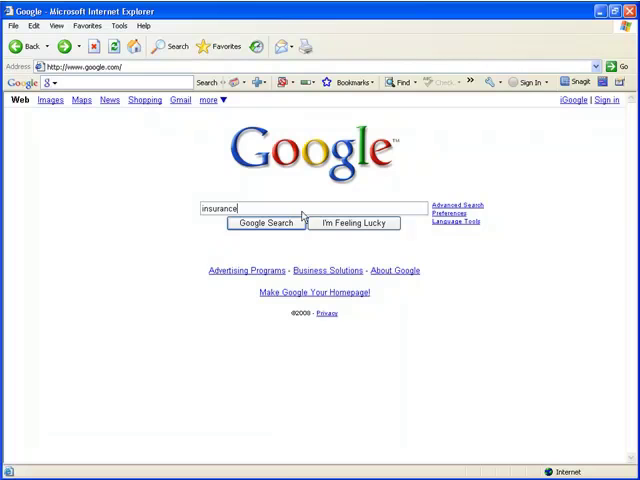
click(264, 224)
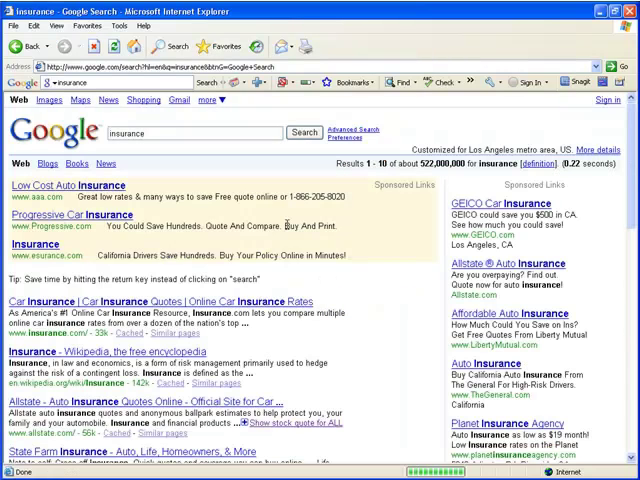
mouse_move(628, 196)
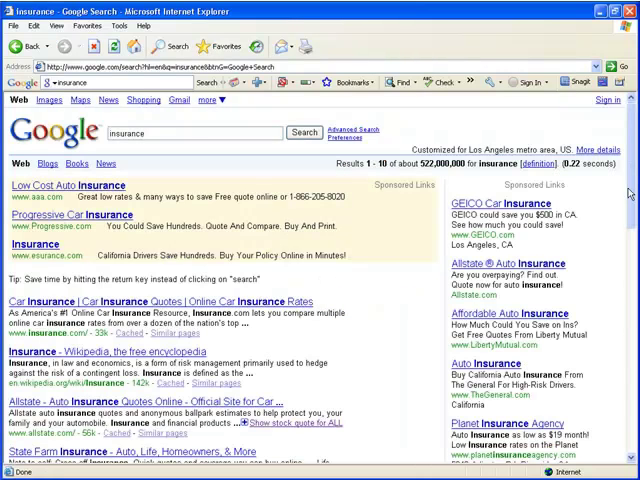
scroll(down, 3)
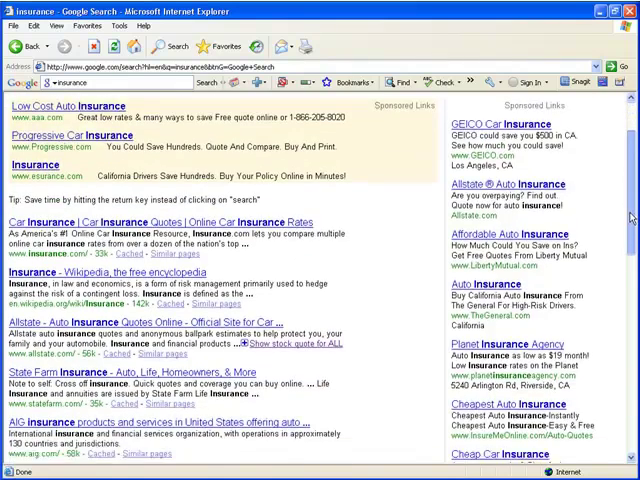
scroll(down, 3)
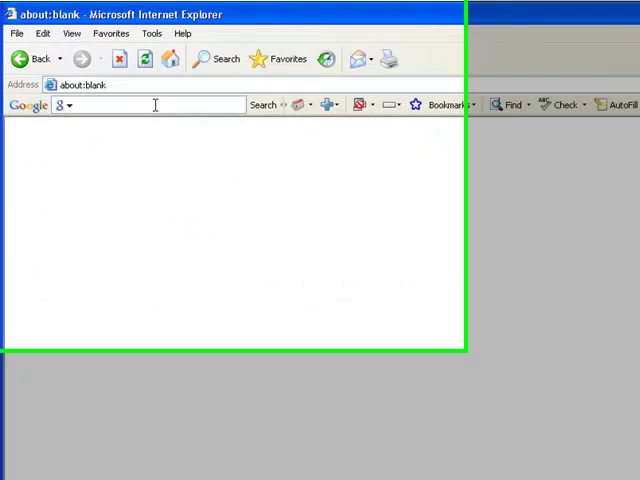
text(www.link-assistant.com/)
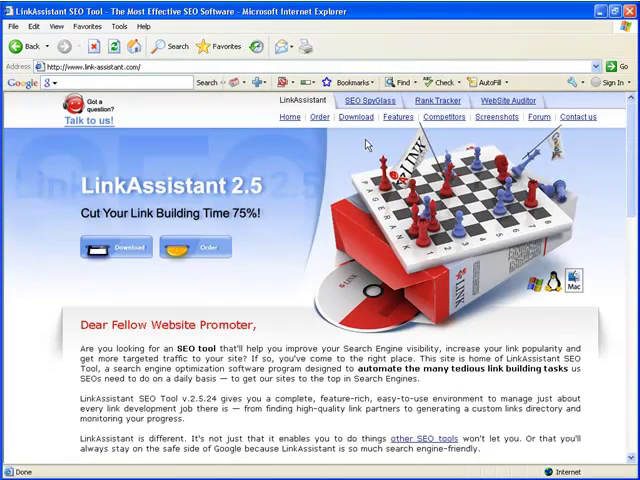
click(372, 100)
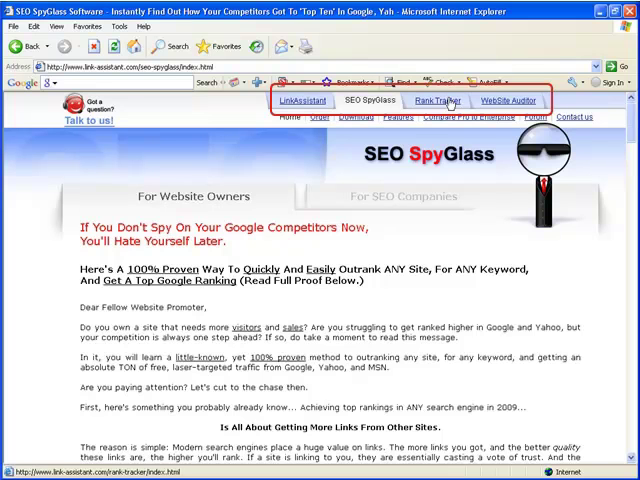
click(438, 100)
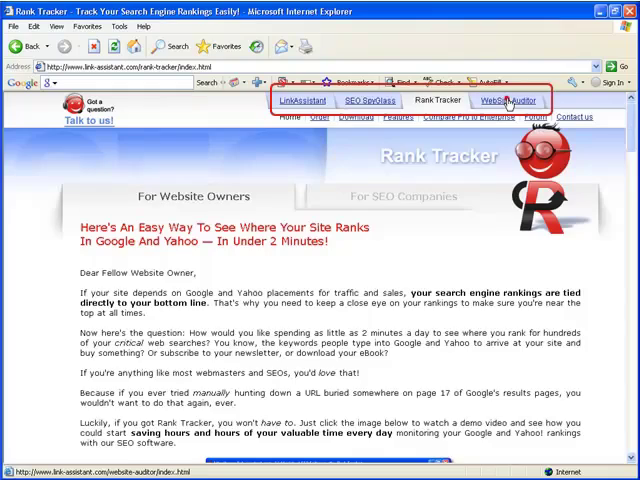
click(508, 100)
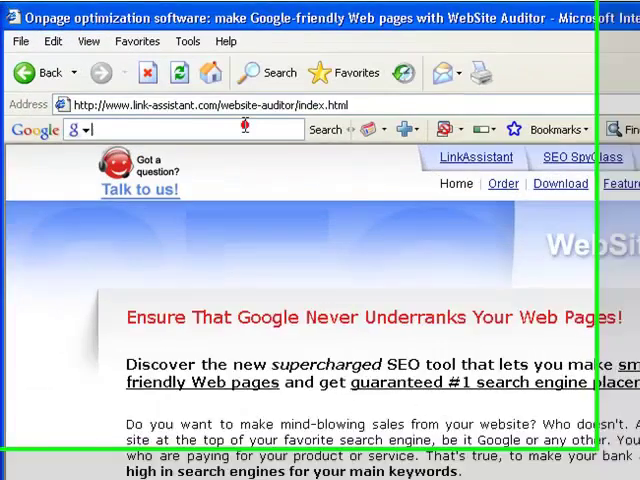
text(effective seo sof)
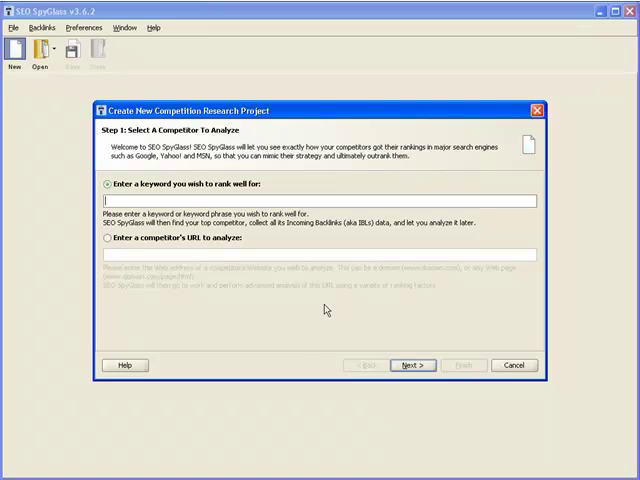
click(104, 240)
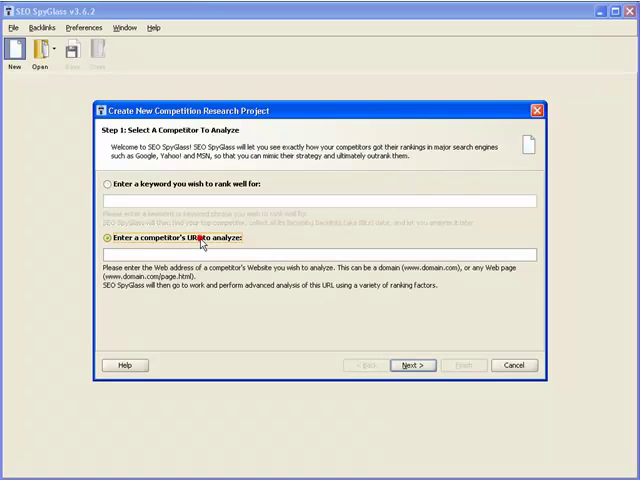
text(www.)
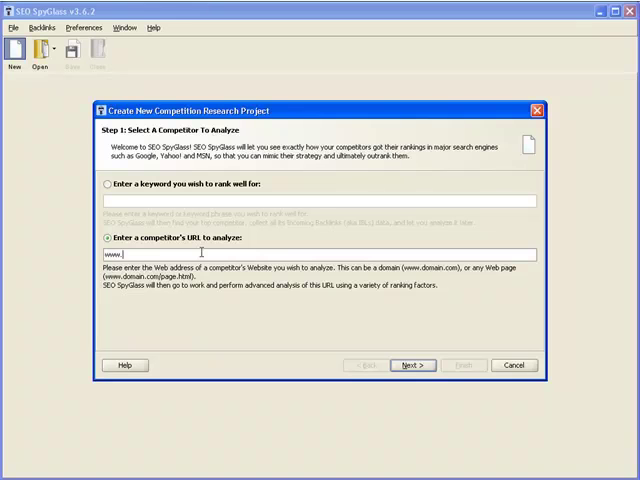
text(seoelite.com)
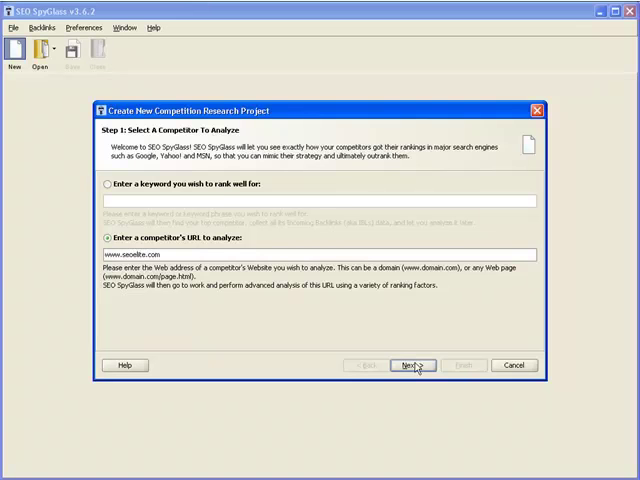
- Advance to Step 2, expand the USA engine group and tick Yahoo! for the research
click(410, 364)
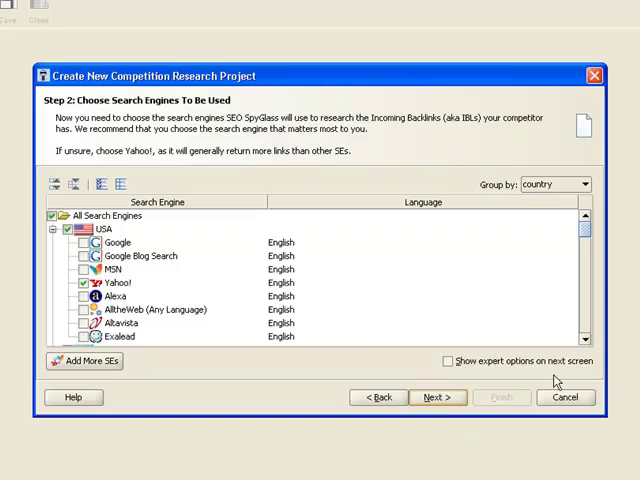
scroll(down, 3)
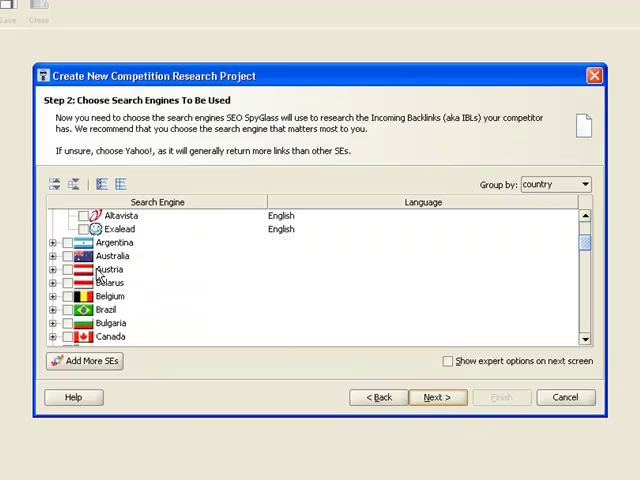
click(56, 256)
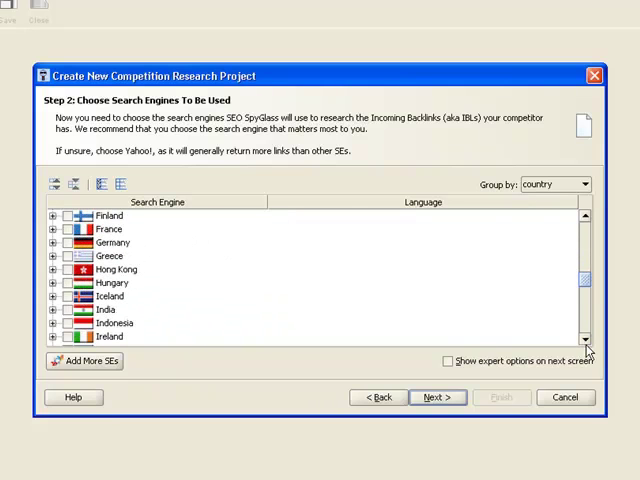
click(56, 242)
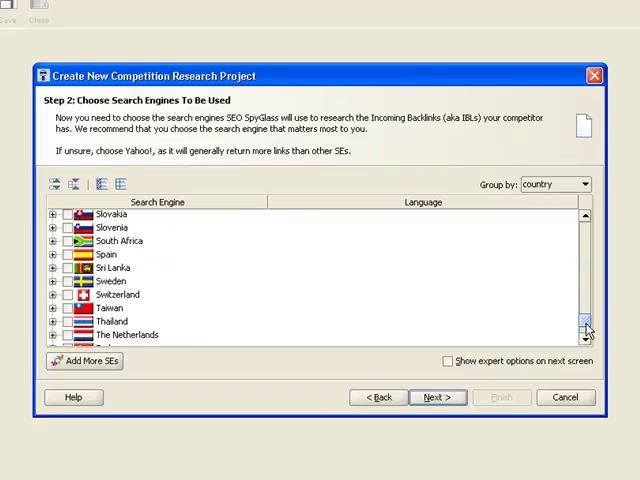
scroll(up, 3)
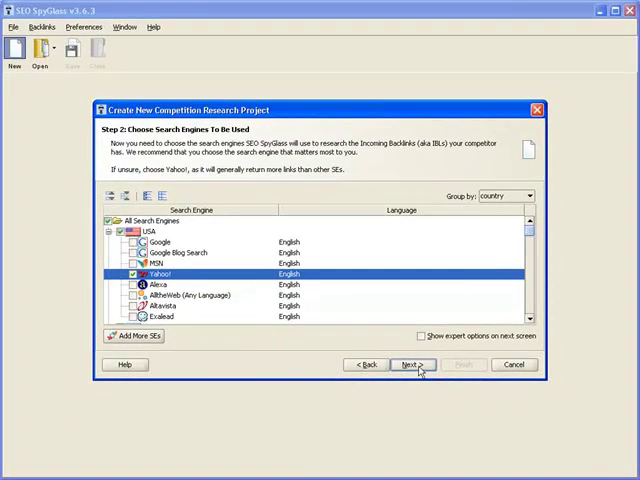
mouse_move(412, 364)
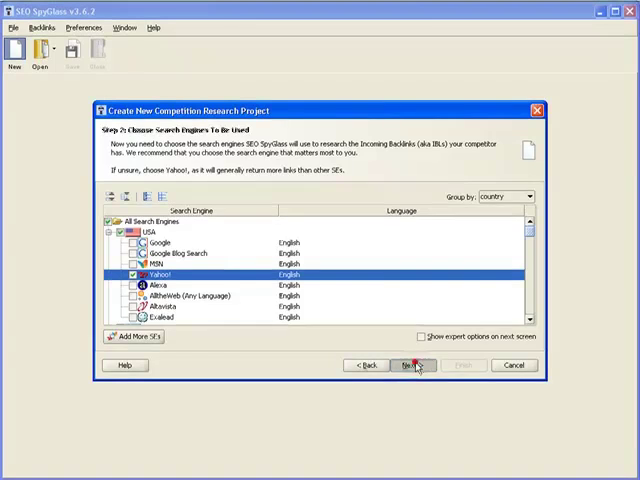
- Start search engine data collection and let it analyse 1000 backlinks
click(406, 364)
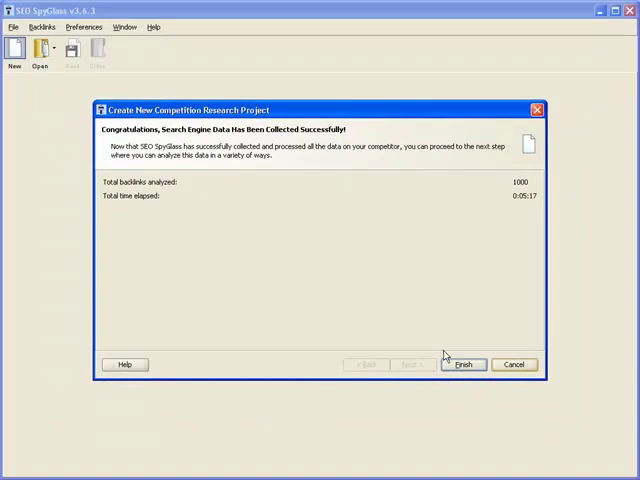
- Finish the wizard and look down the seoelite.com Yahoo! backlink table
click(464, 364)
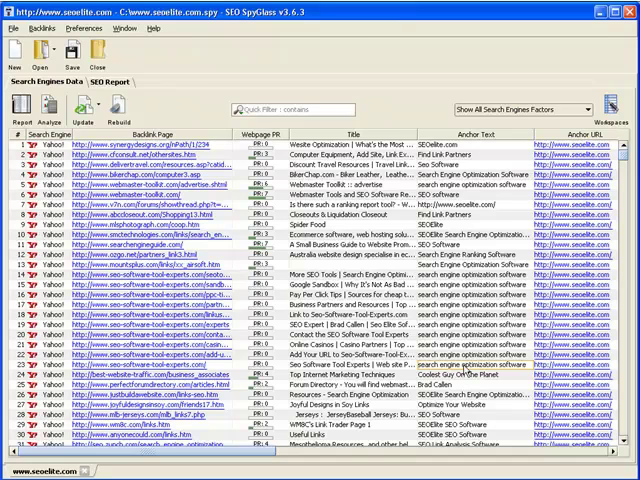
mouse_move(464, 370)
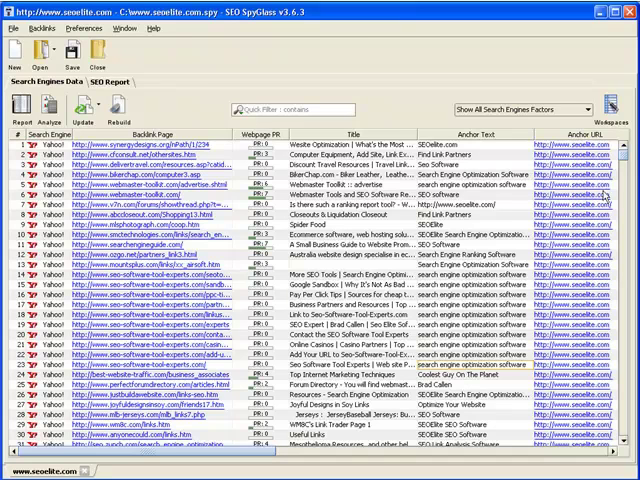
scroll(down, 3)
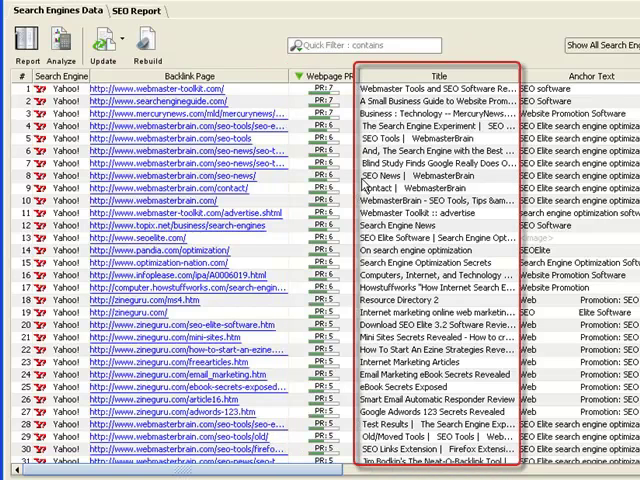
- Bring the Links Back column into view and sort the backlink table by it
scroll(right, 3)
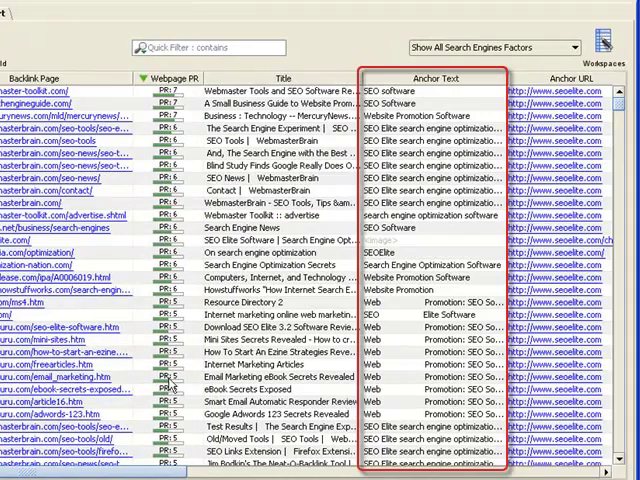
scroll(right, 3)
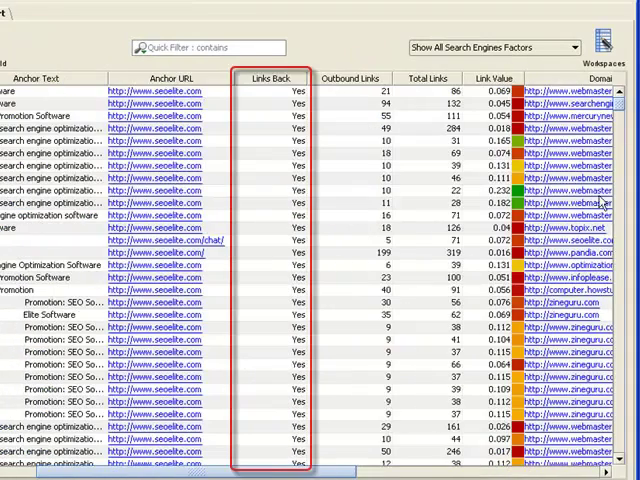
scroll(down, 3)
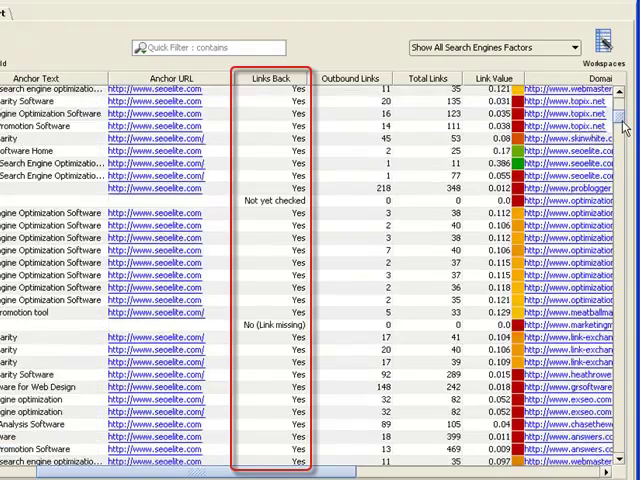
scroll(down, 3)
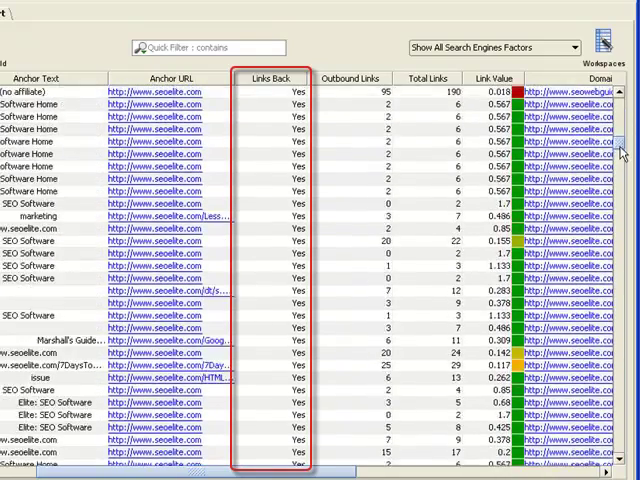
scroll(down, 3)
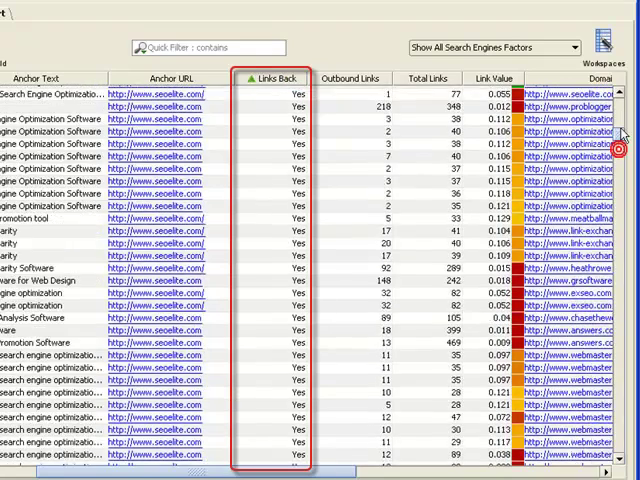
click(268, 78)
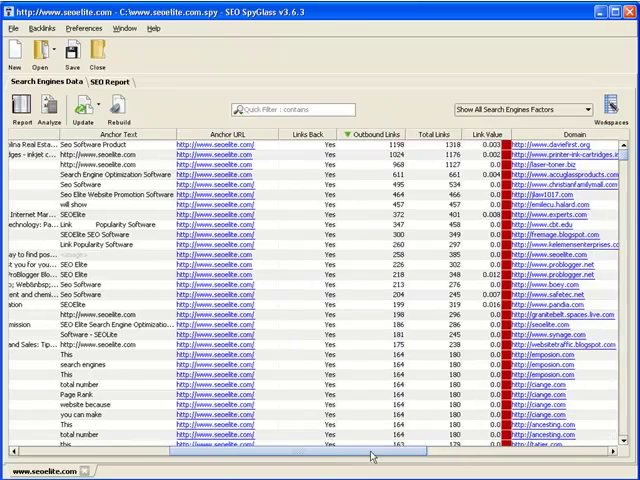
- Move across to the Domain Age column and sort the backlinks by it
scroll(right, 3)
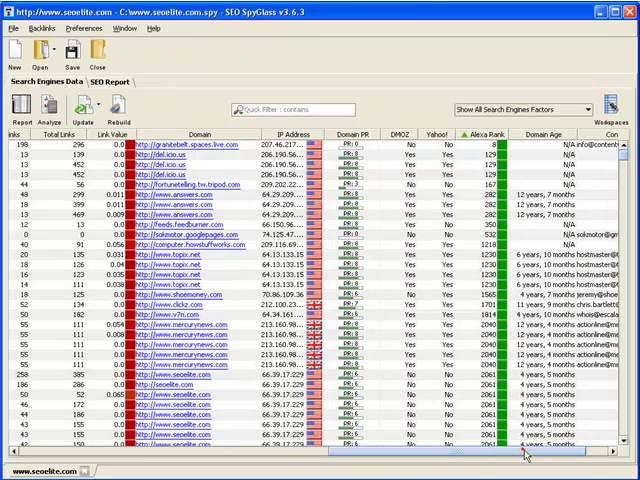
scroll(right, 3)
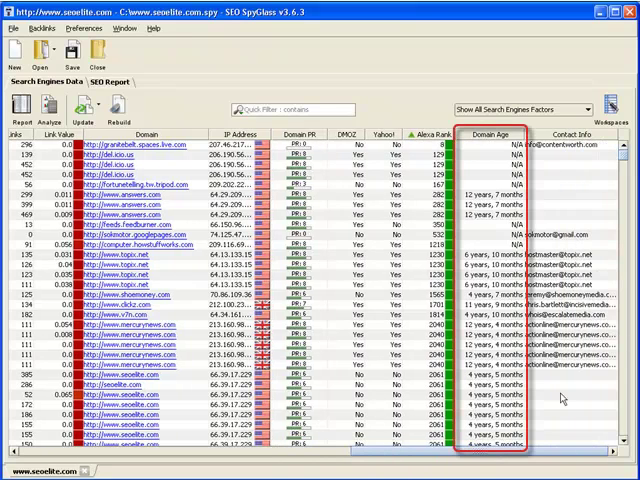
click(490, 132)
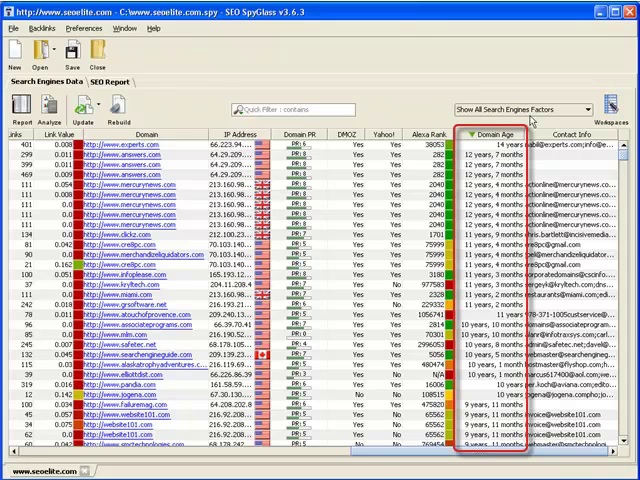
mouse_move(530, 120)
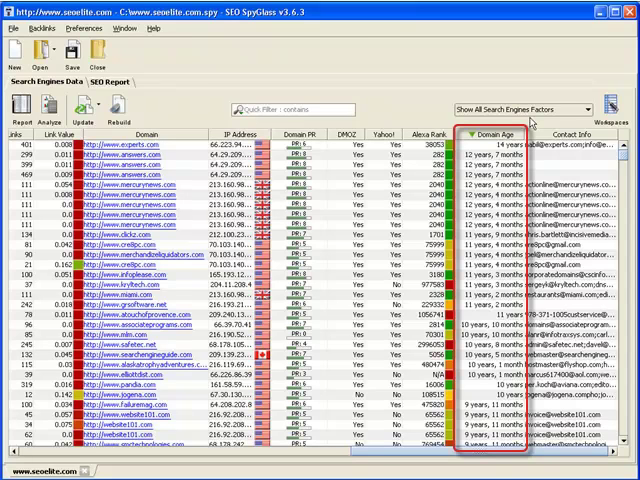